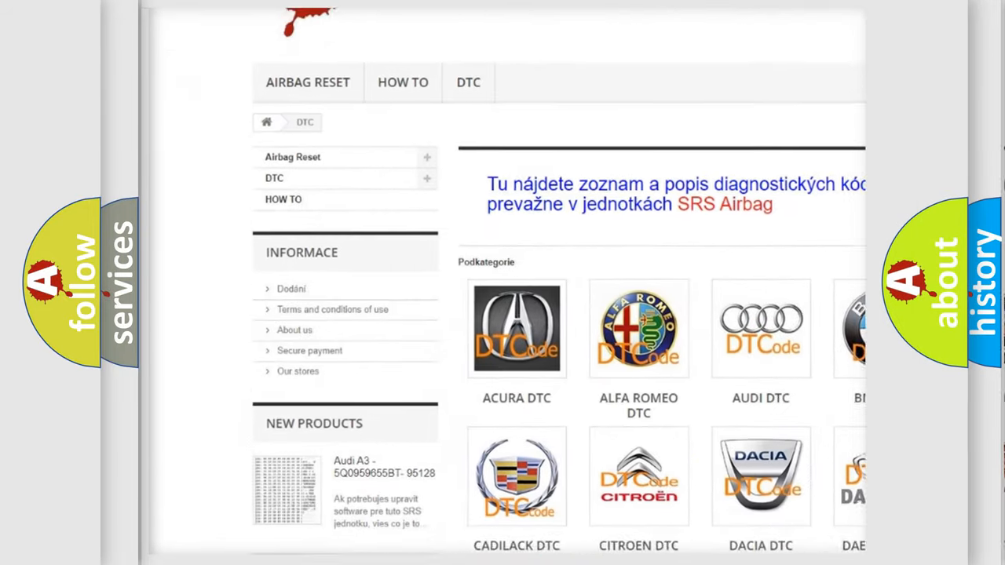
{"action": "scroll", "scroll_direction": "down", "scroll_amount": 3}
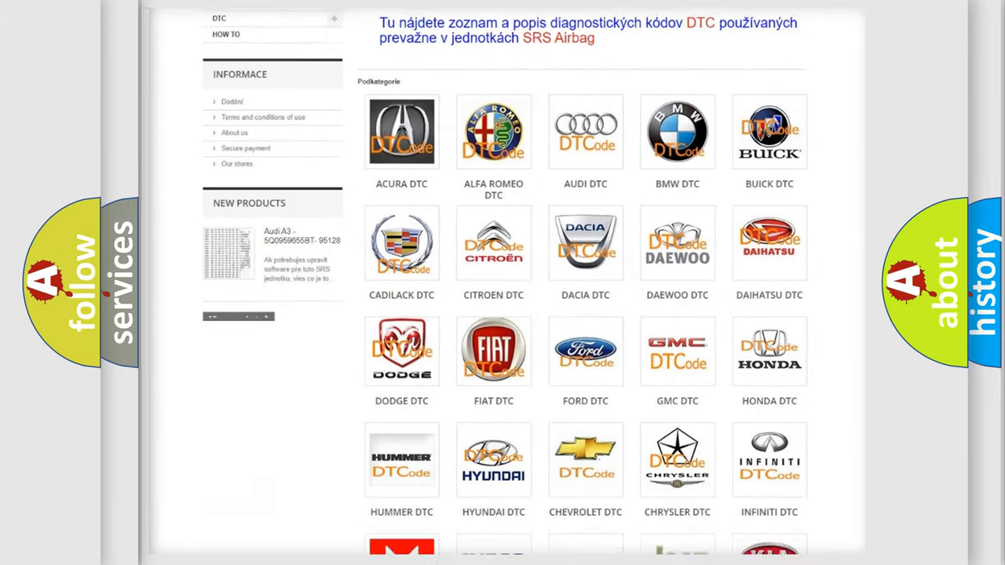
{"action": "scroll", "scroll_direction": "down", "scroll_amount": 3}
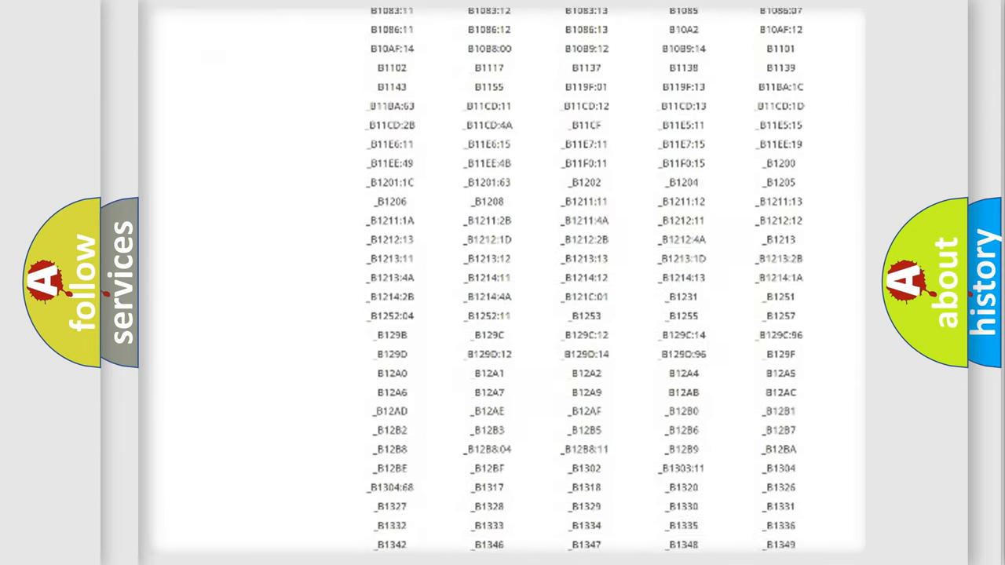
{"action": "scroll", "scroll_direction": "down", "scroll_amount": 3}
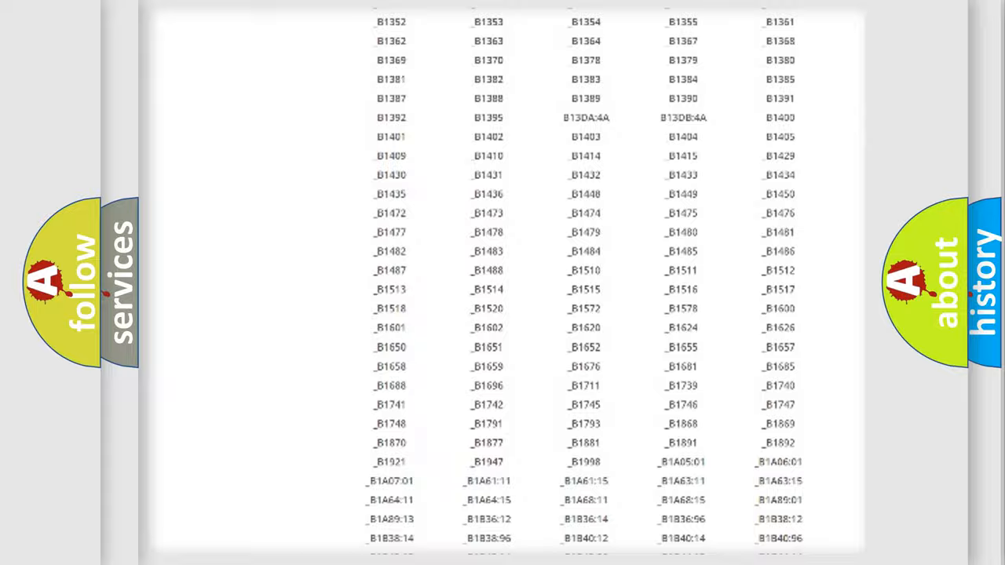